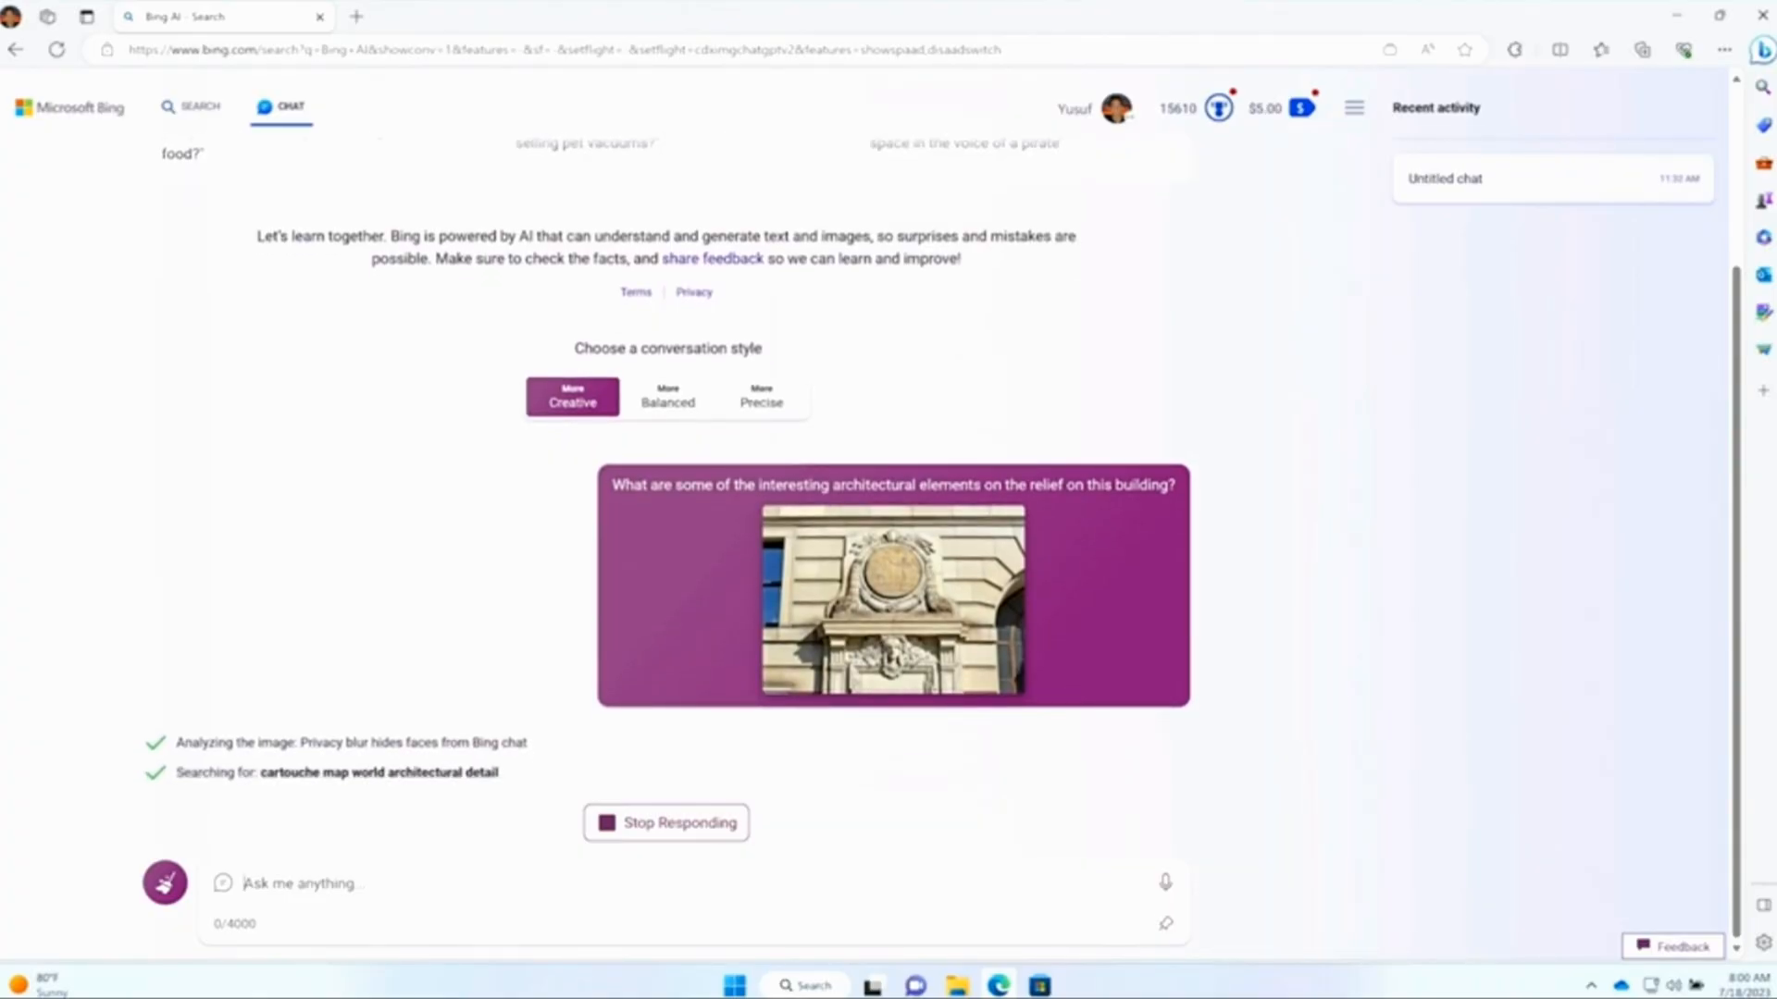
# - Scroll down through Bing Chat's answer describing the relief's cartouche and architectural elements
pyautogui.scroll(-3)
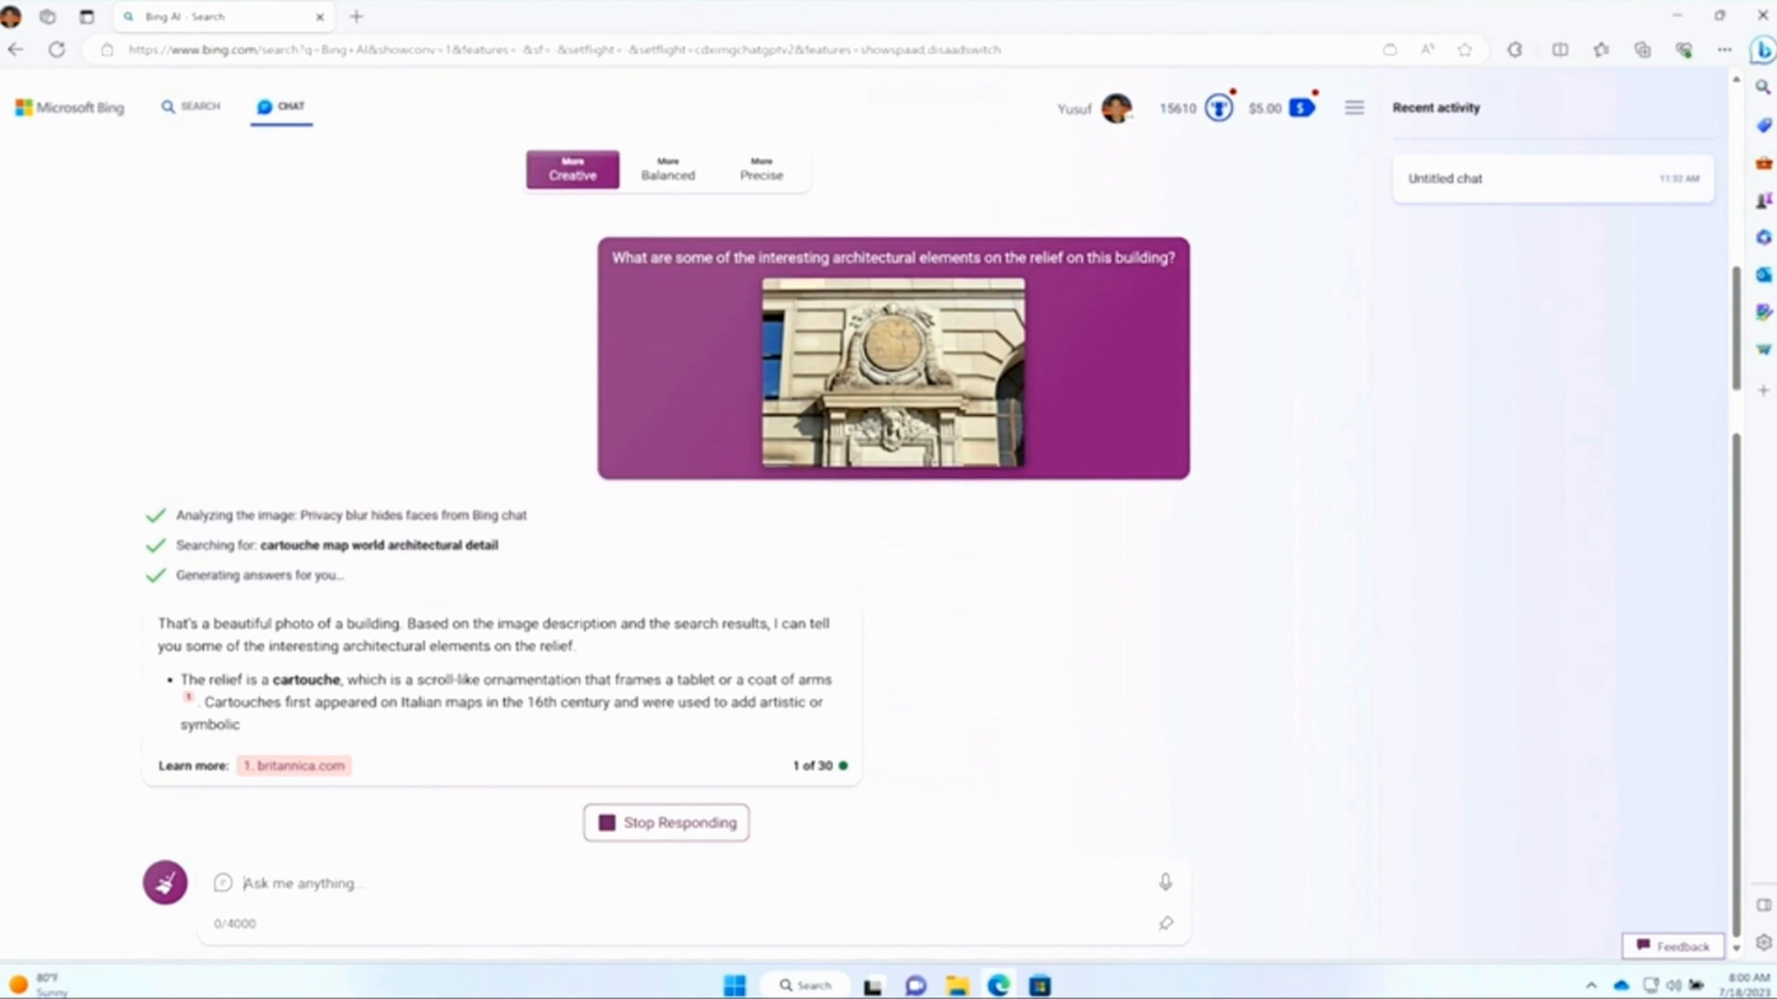
pyautogui.scroll(-3)
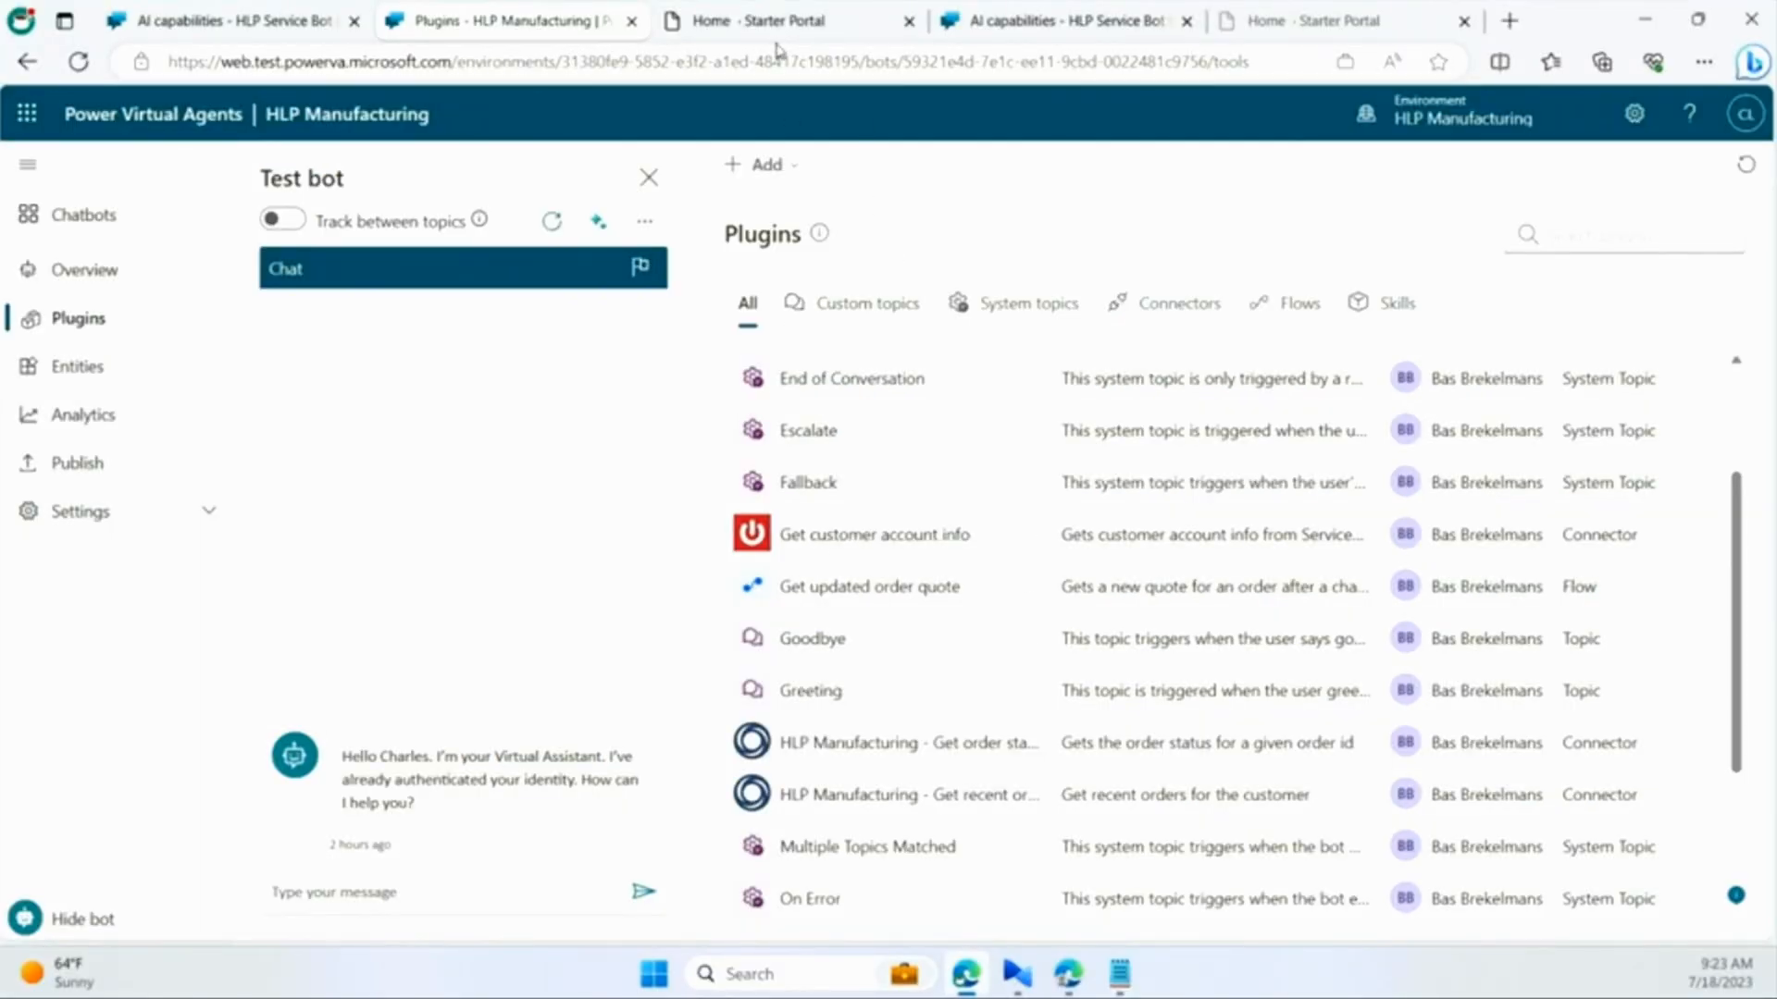
# - Move from the HLP Manufacturing bot's Plugins page to the Starter Portal site
pyautogui.click(782, 20)
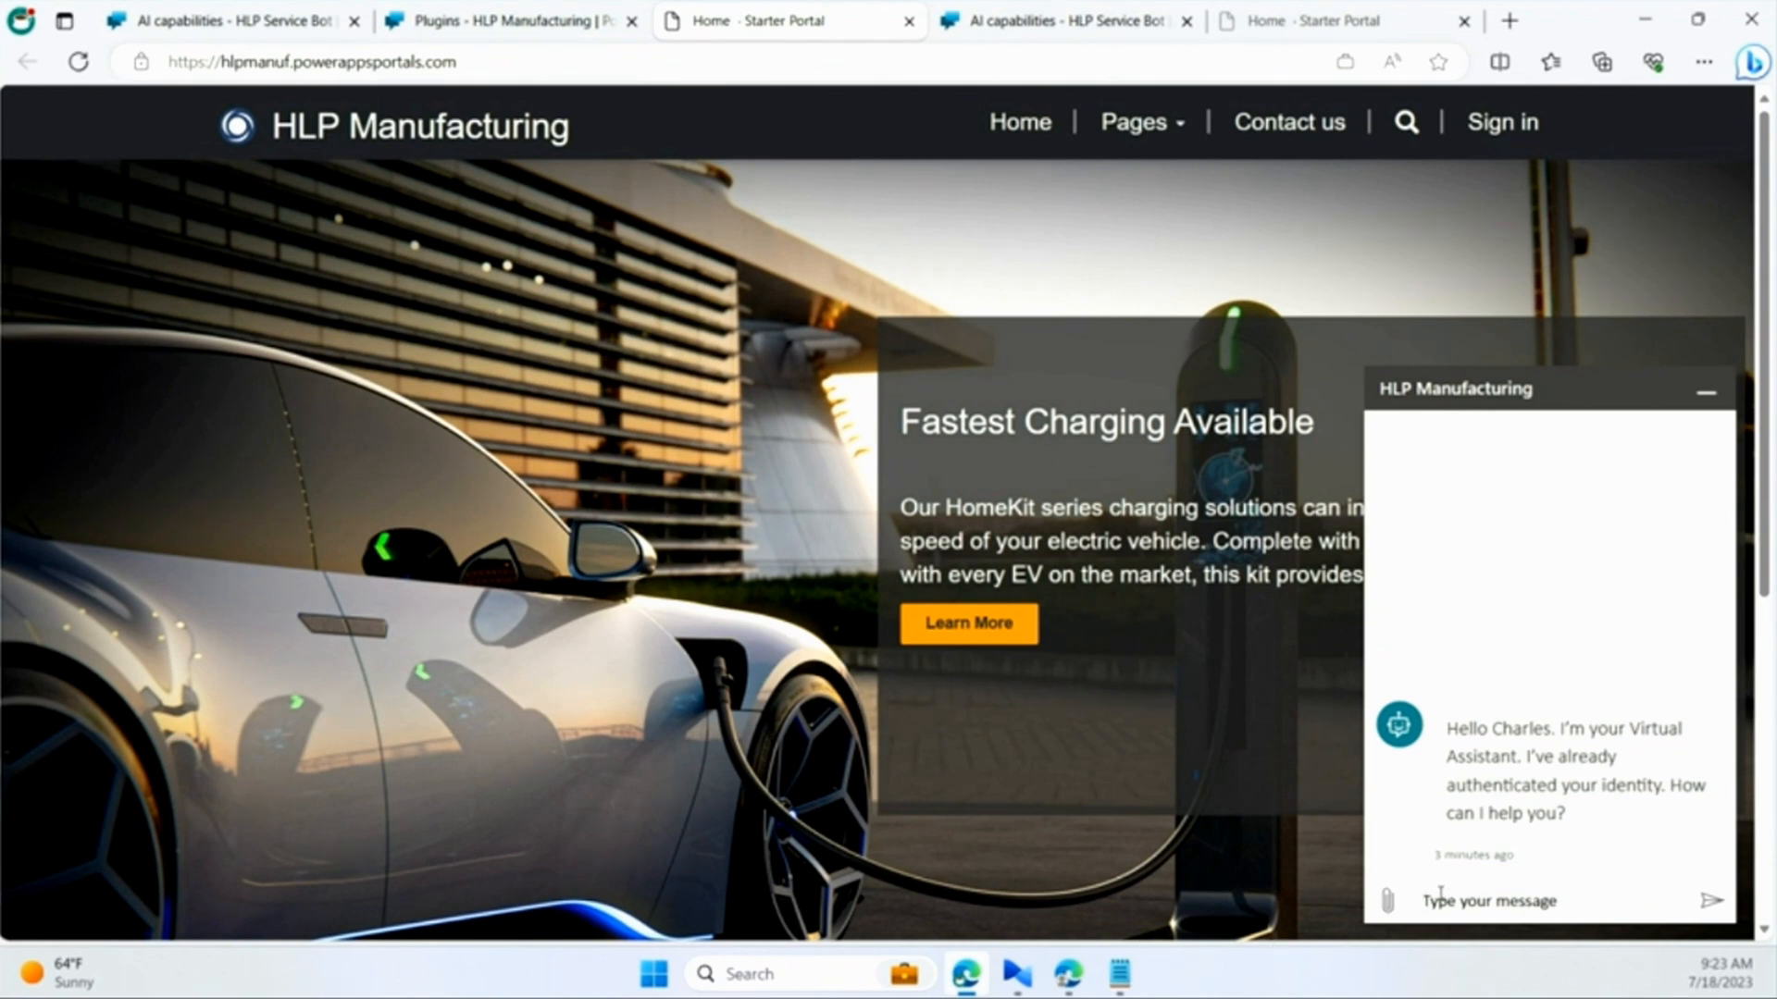
# - Ask the portal assistant 'additional charging kits to the order?' and send it
pyautogui.write('additional charging kits to the order?')
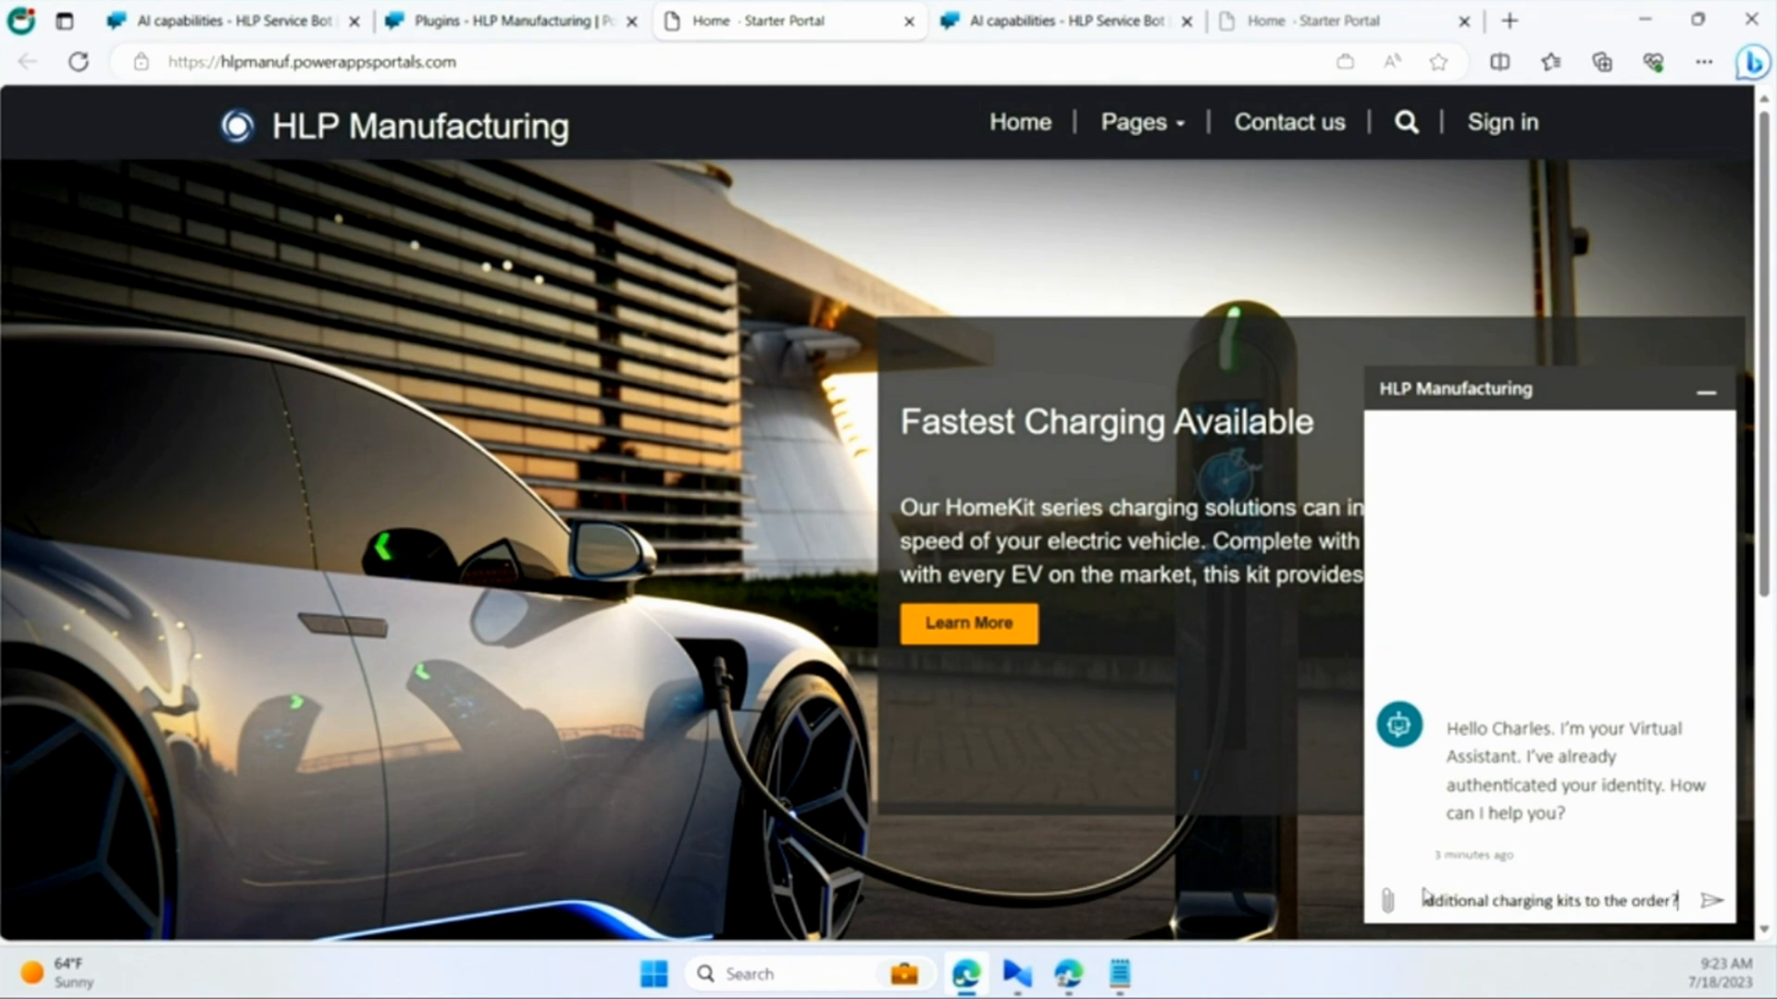
pyautogui.click(1715, 901)
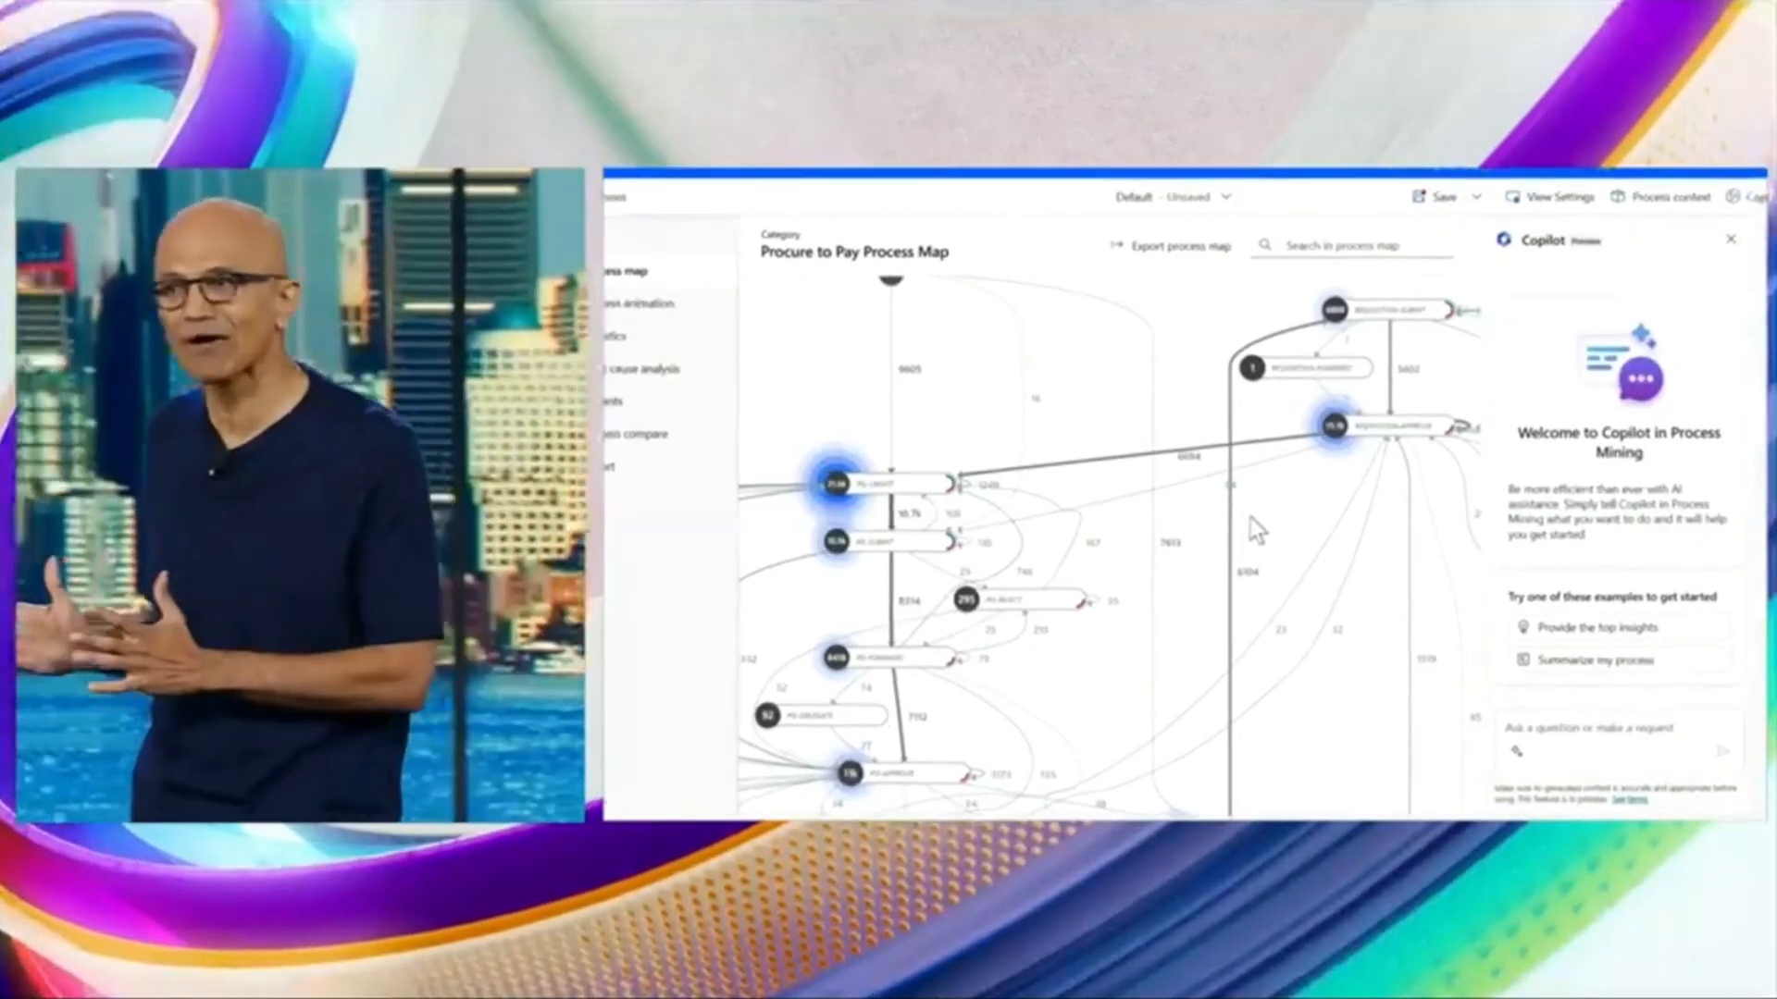
# - Request 'Provide the top insights', then ask Copilot 'What is causing my bottleneck?'
pyautogui.click(1609, 628)
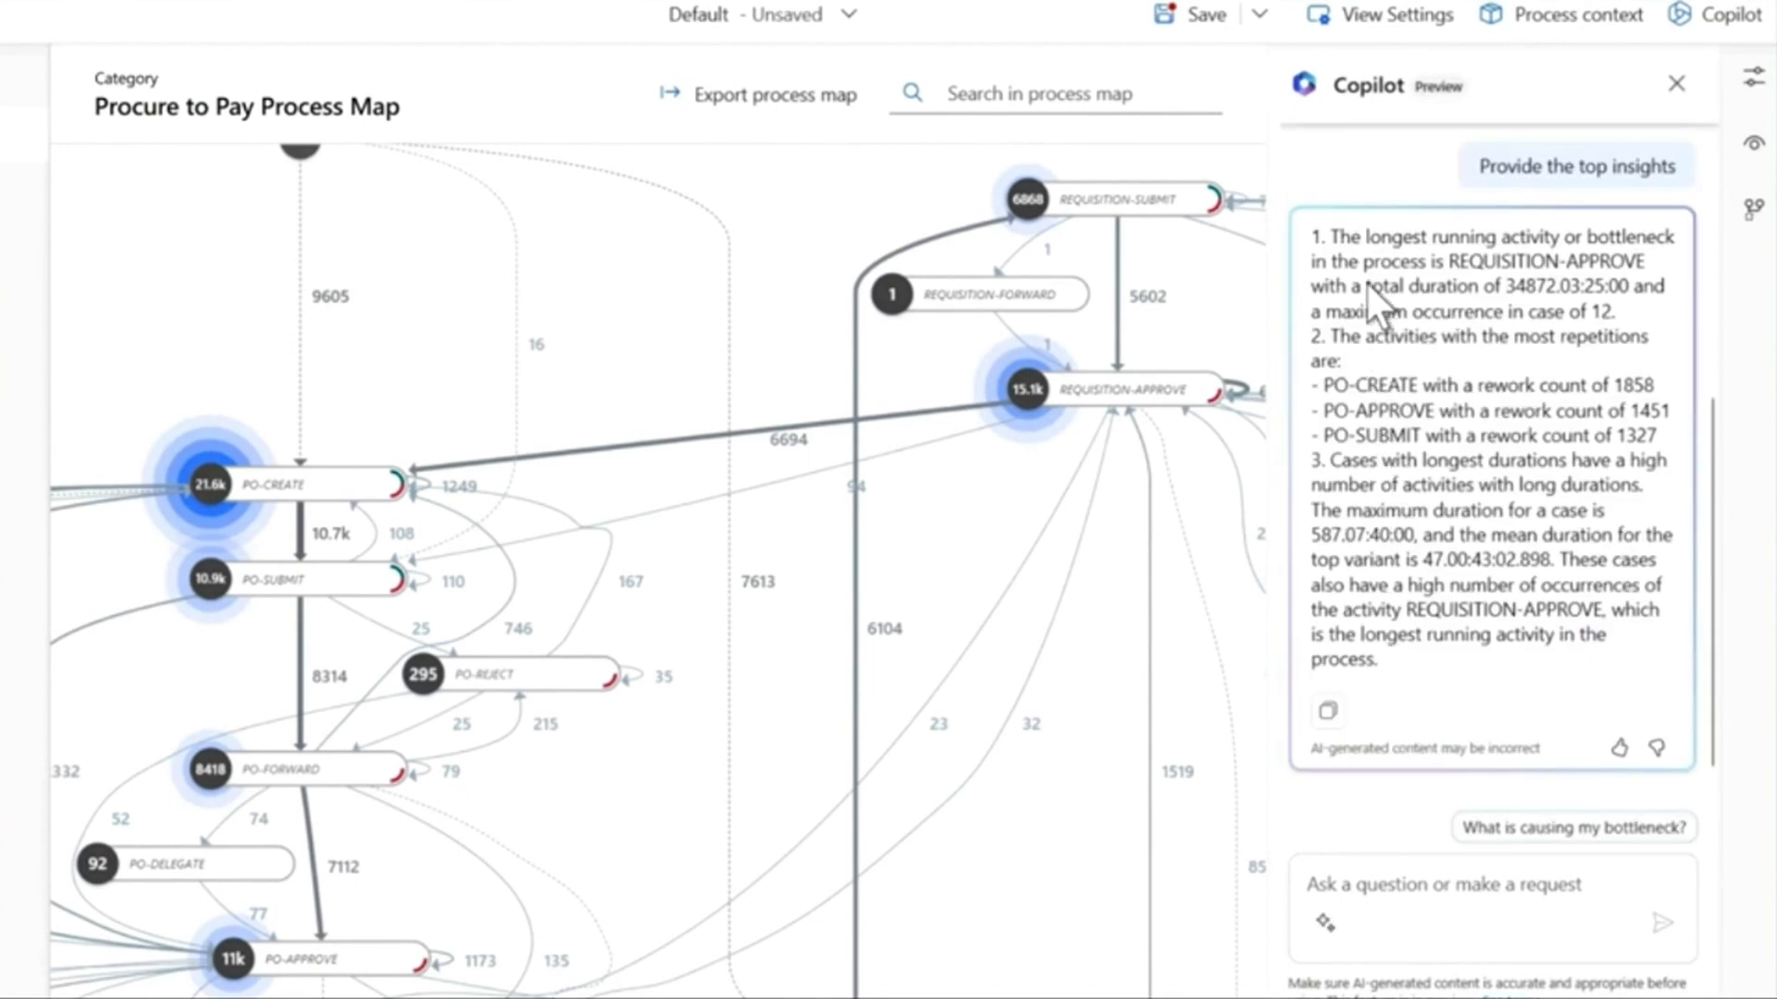
pyautogui.moveTo(1549, 799)
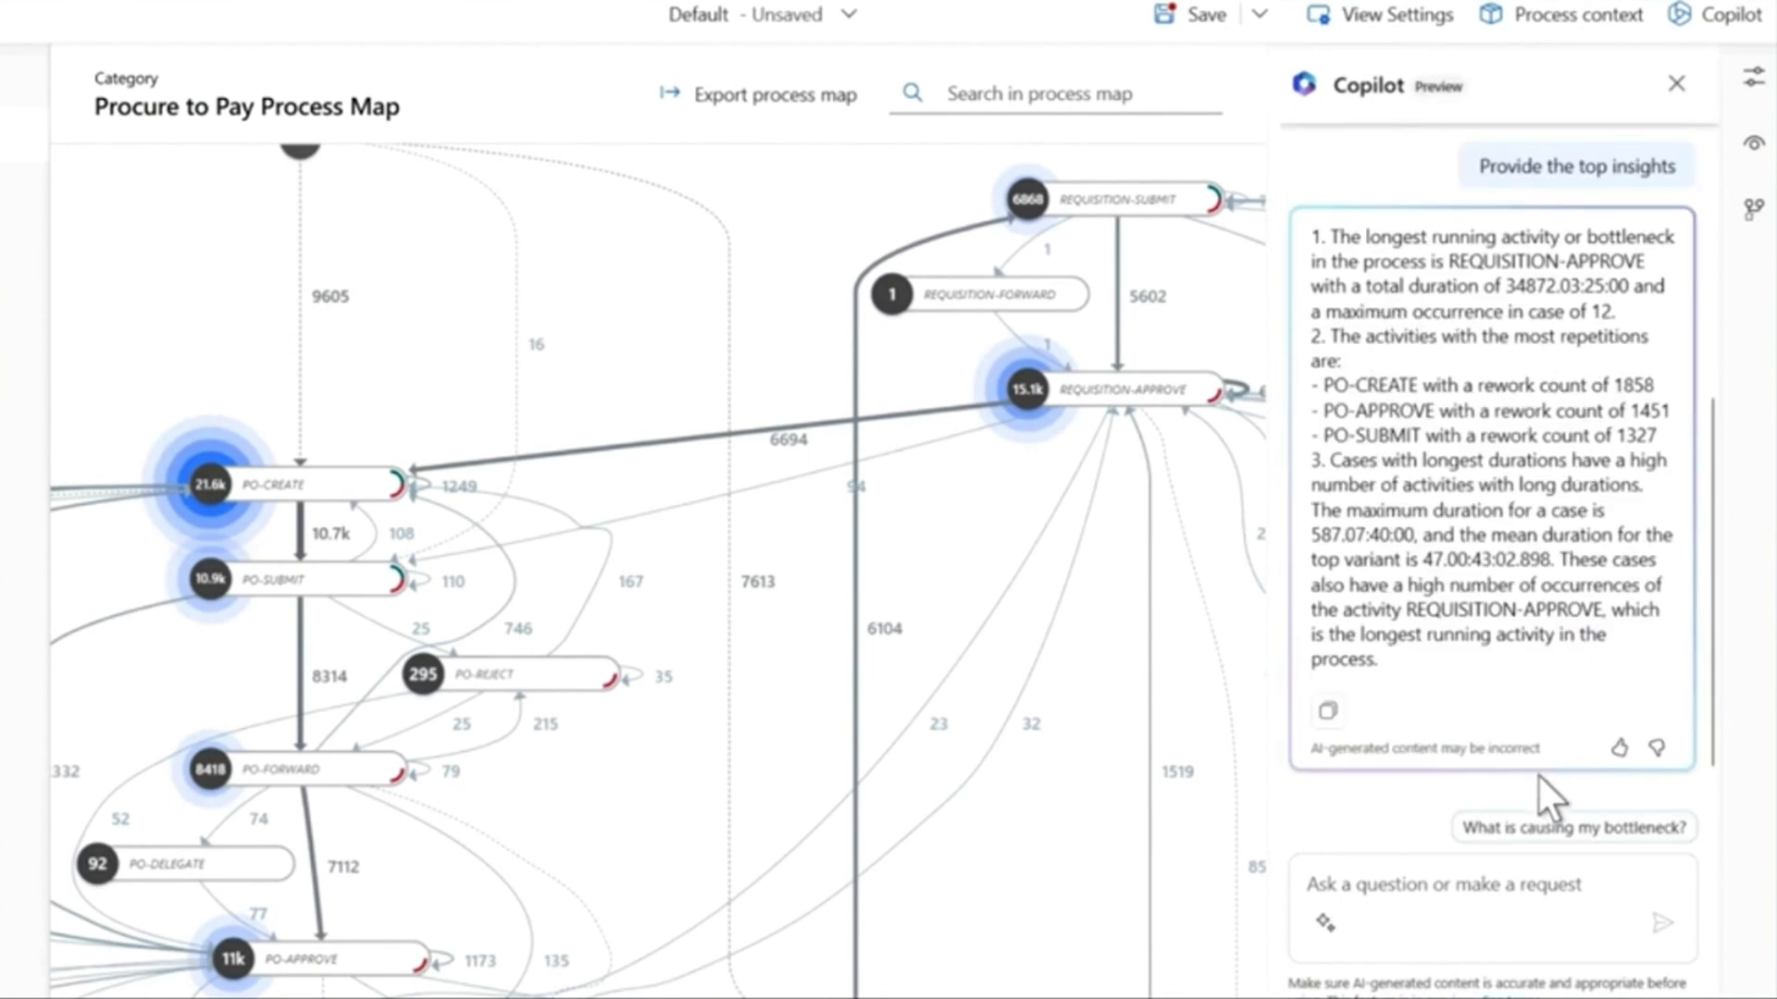
pyautogui.moveTo(1574, 828)
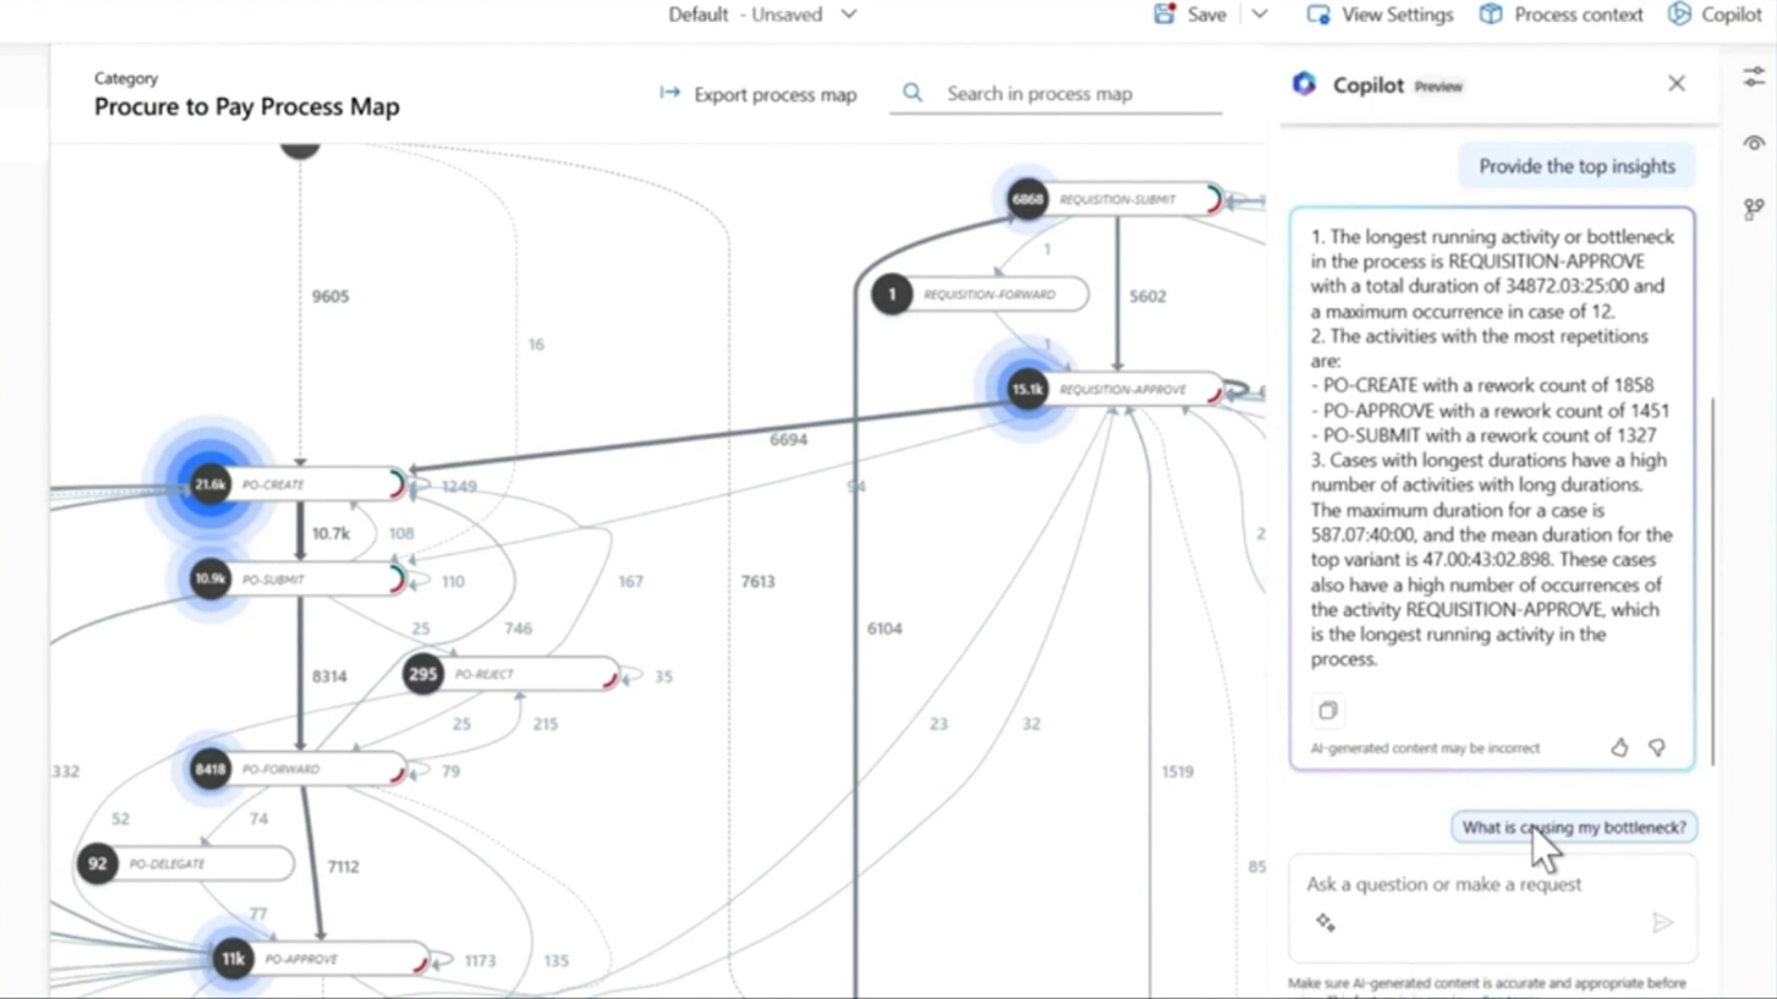
pyautogui.click(1574, 827)
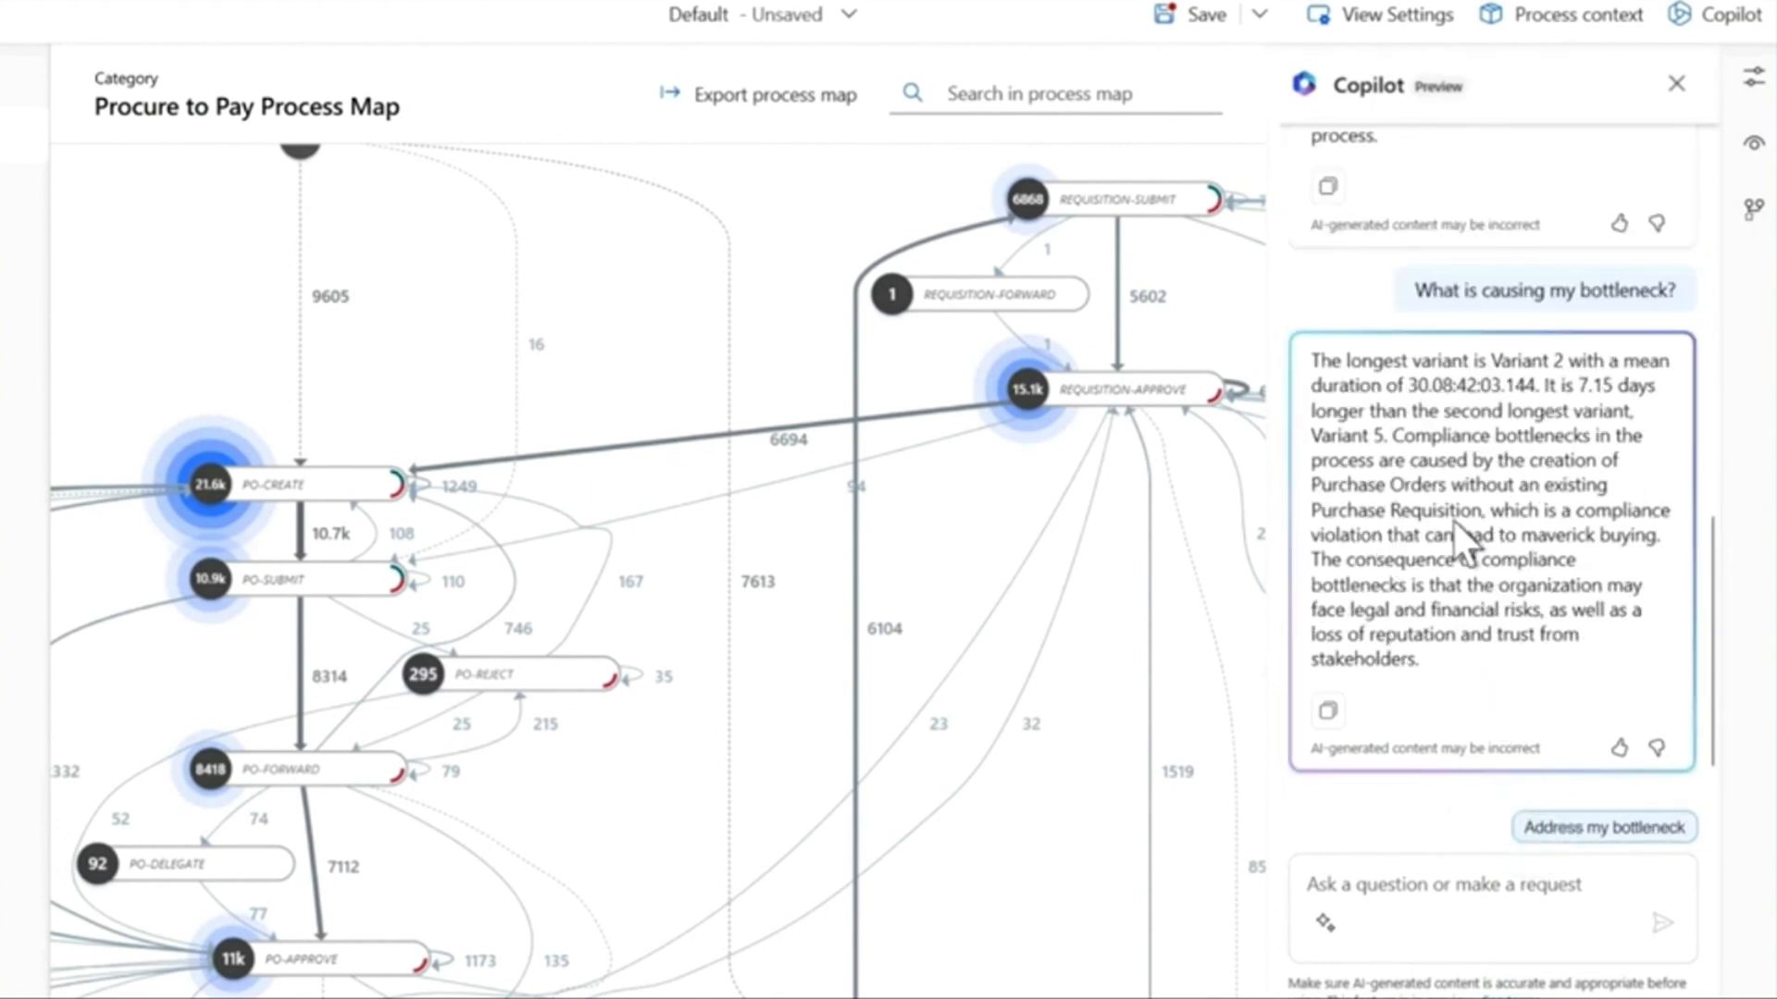
pyautogui.moveTo(1563, 837)
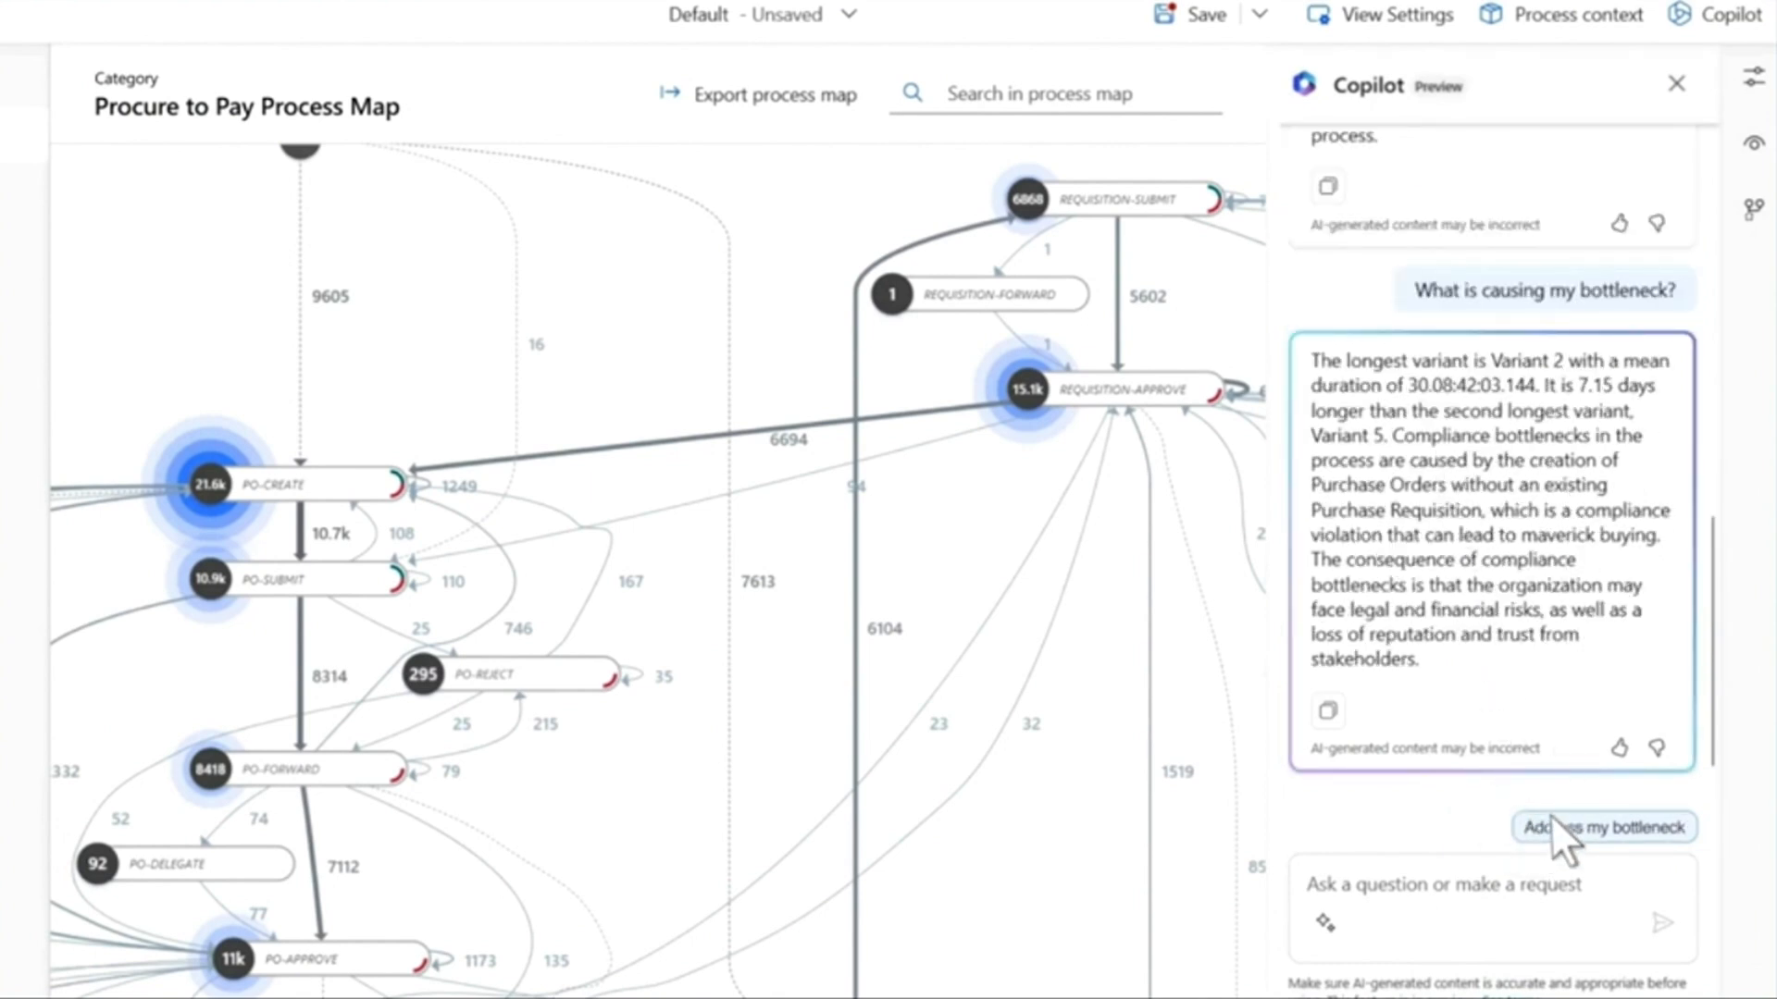